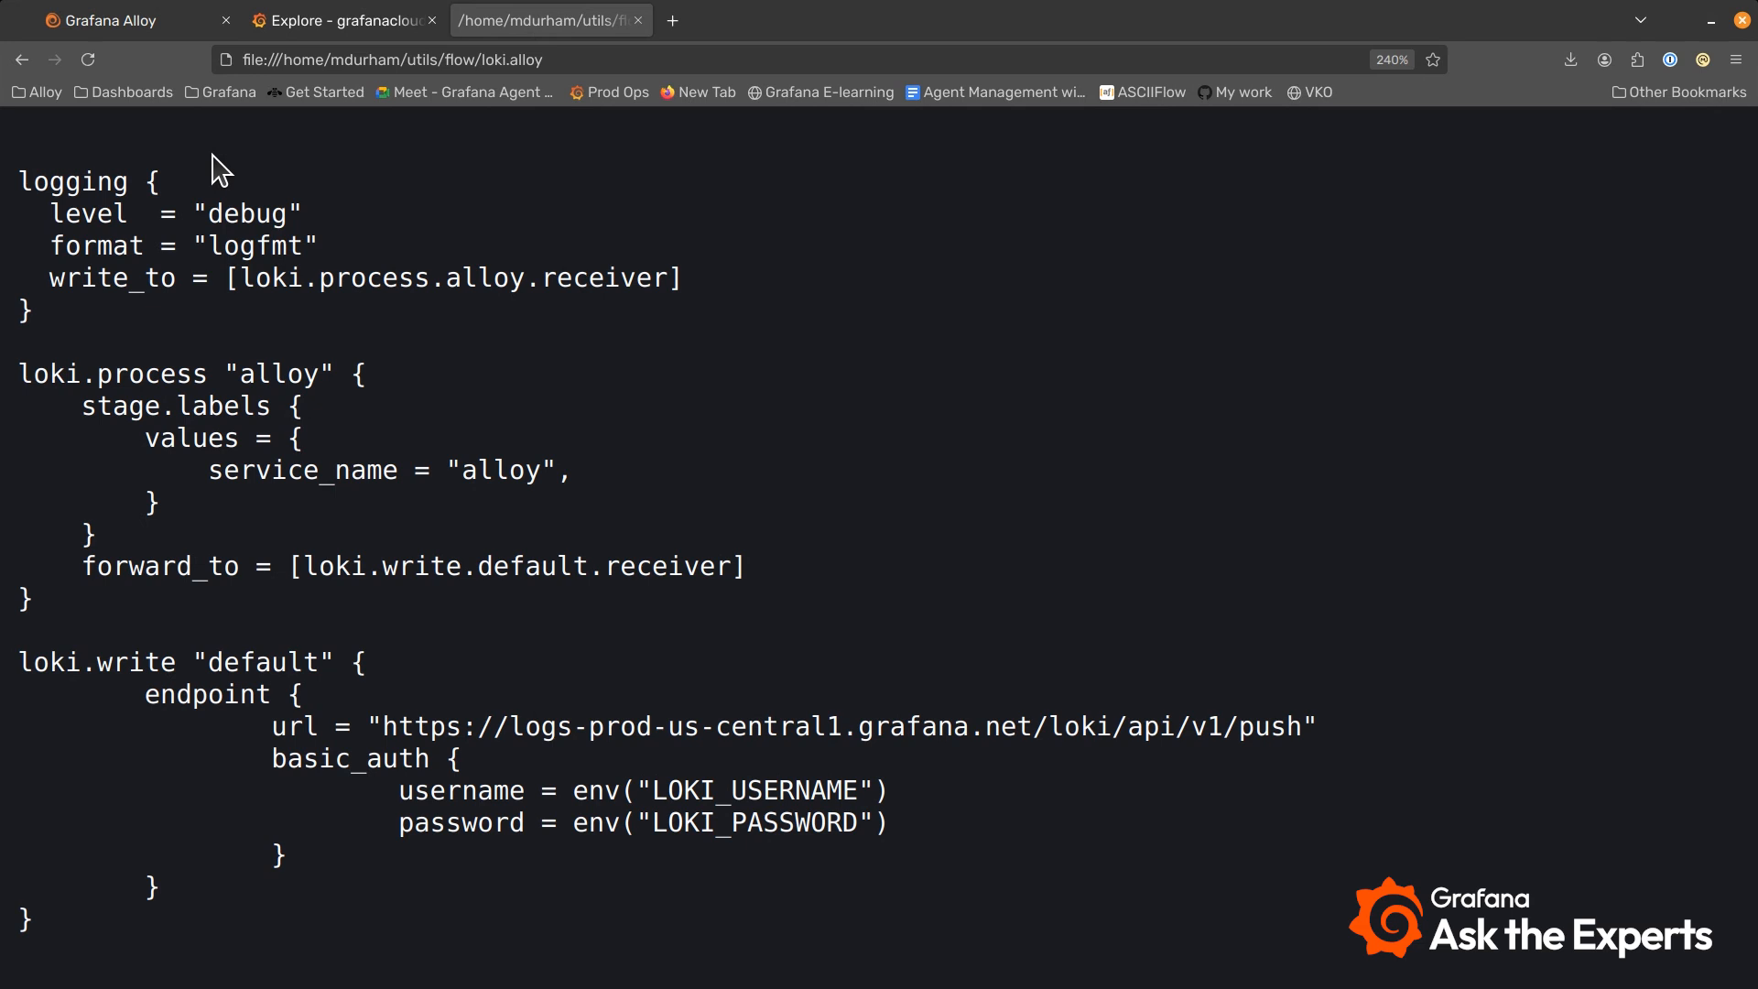
mouse_move(141, 374)
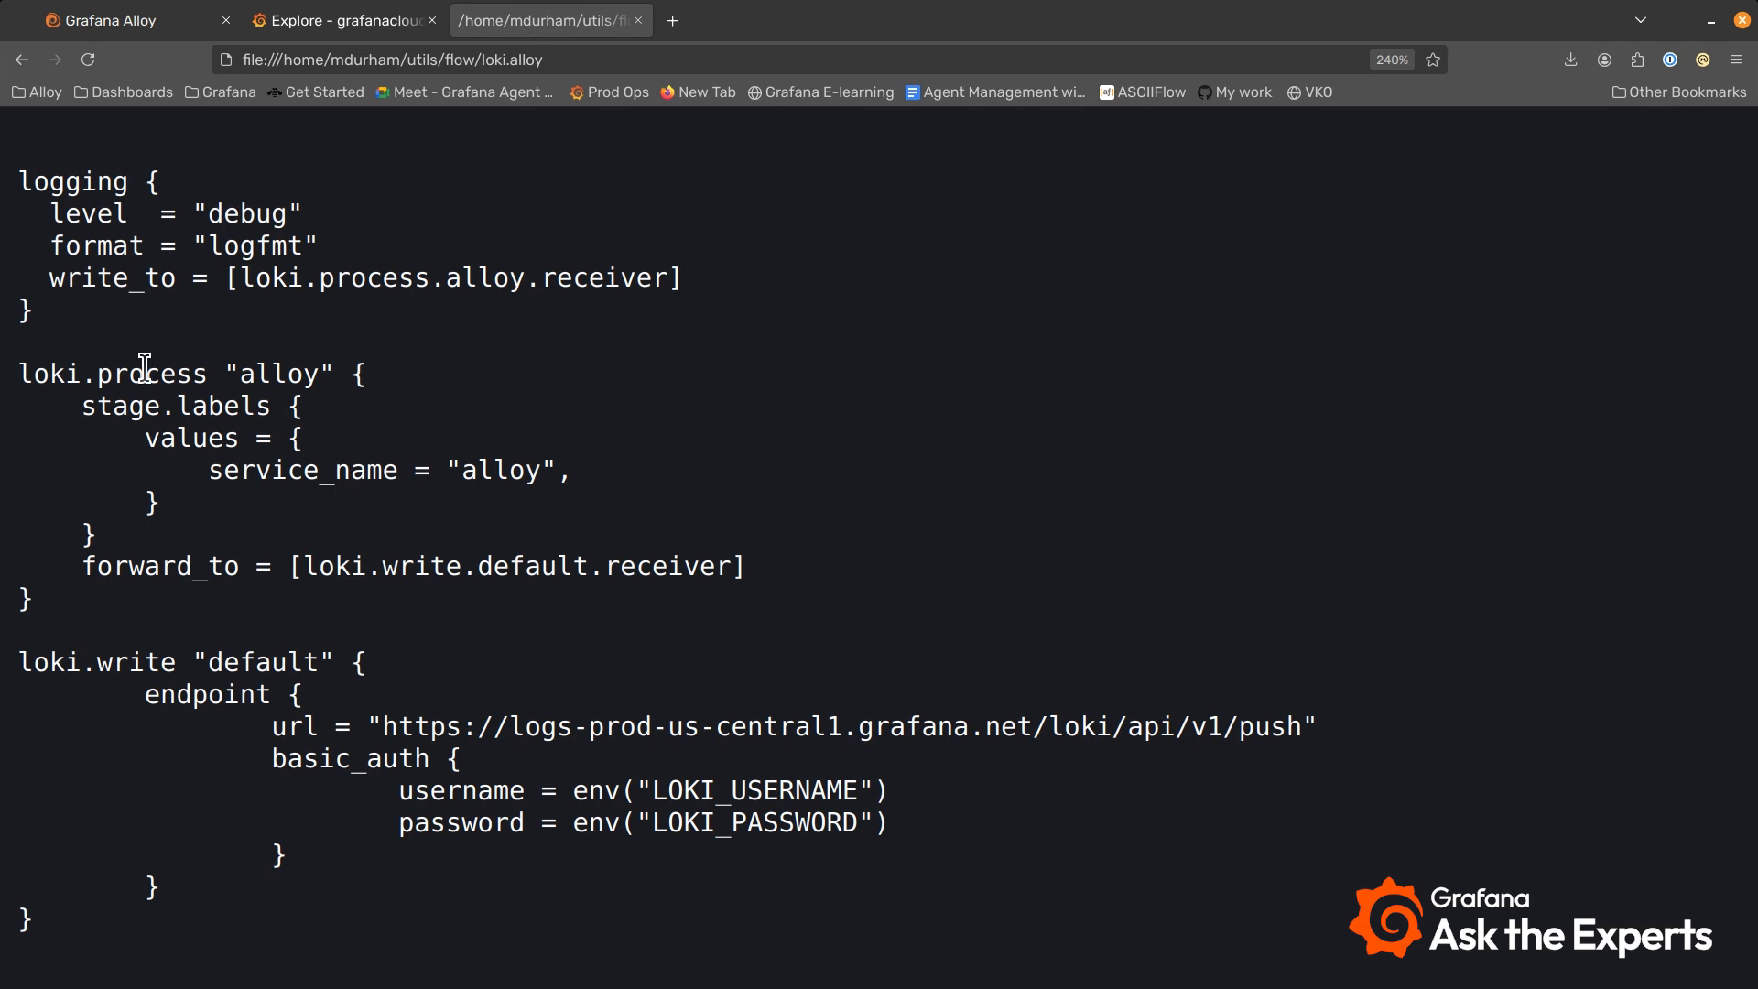
View the loki.process.alloy component's arguments: forward_to target, service_name and host_name labels.
triple_click(145, 373)
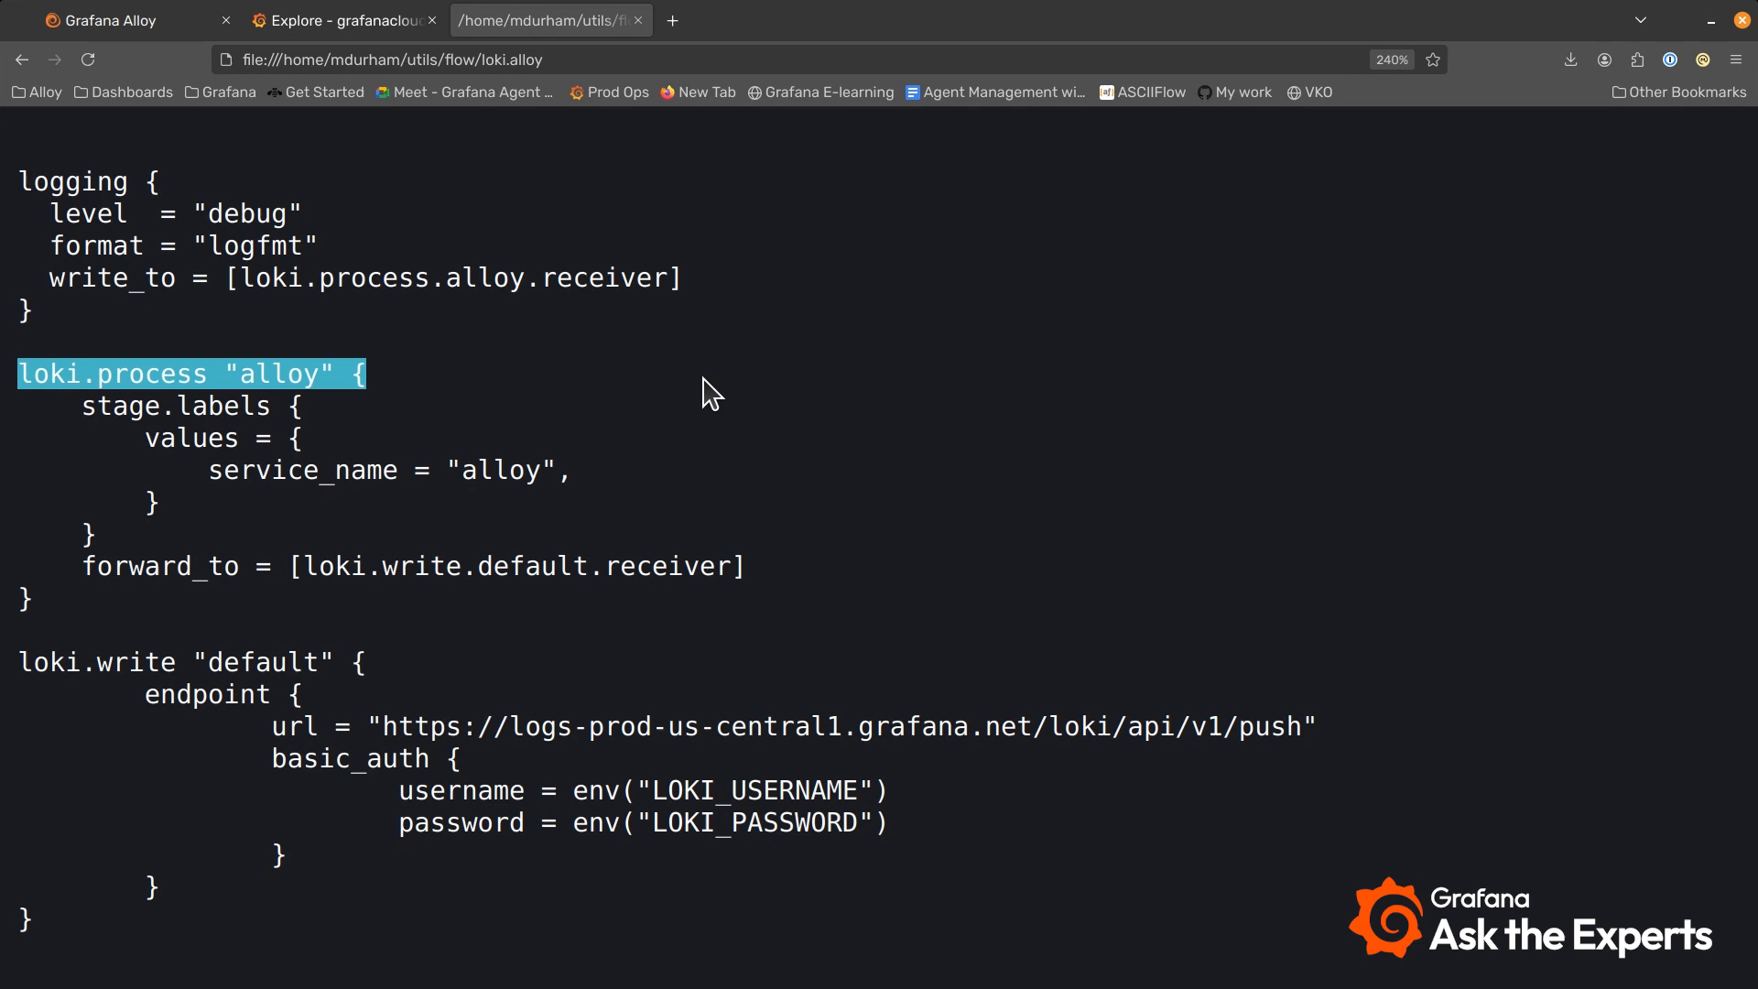
mouse_move(581, 503)
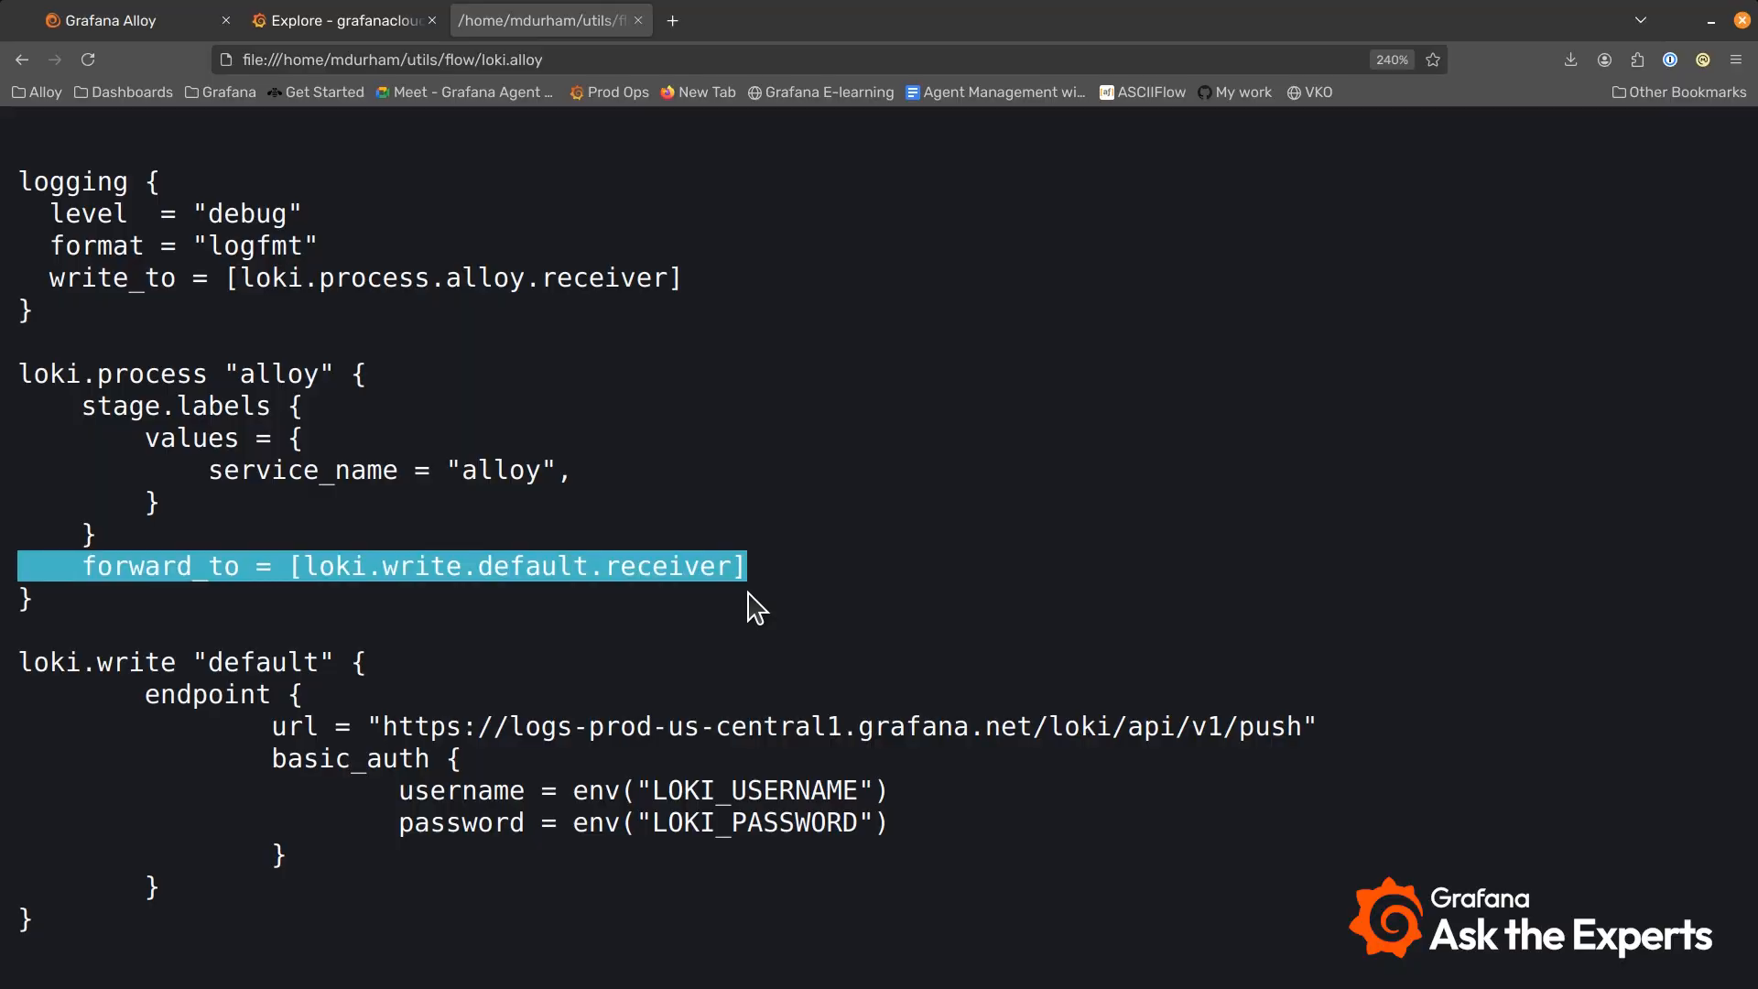
click(110, 21)
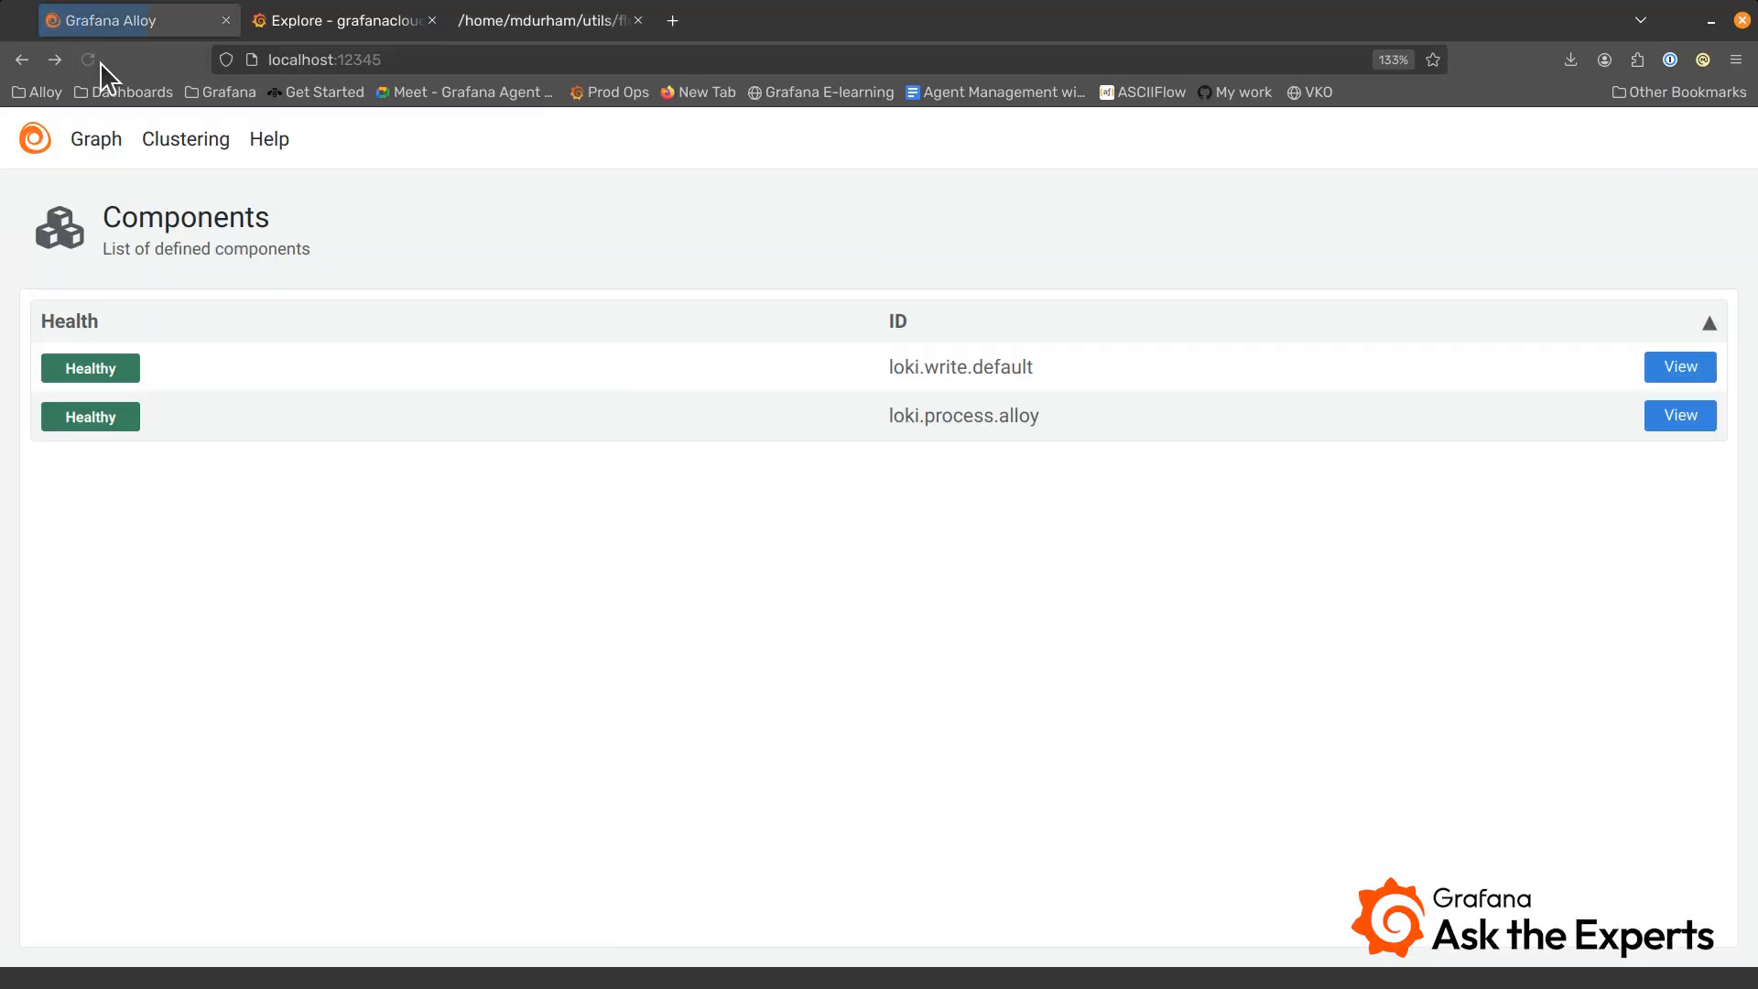
mouse_move(493, 447)
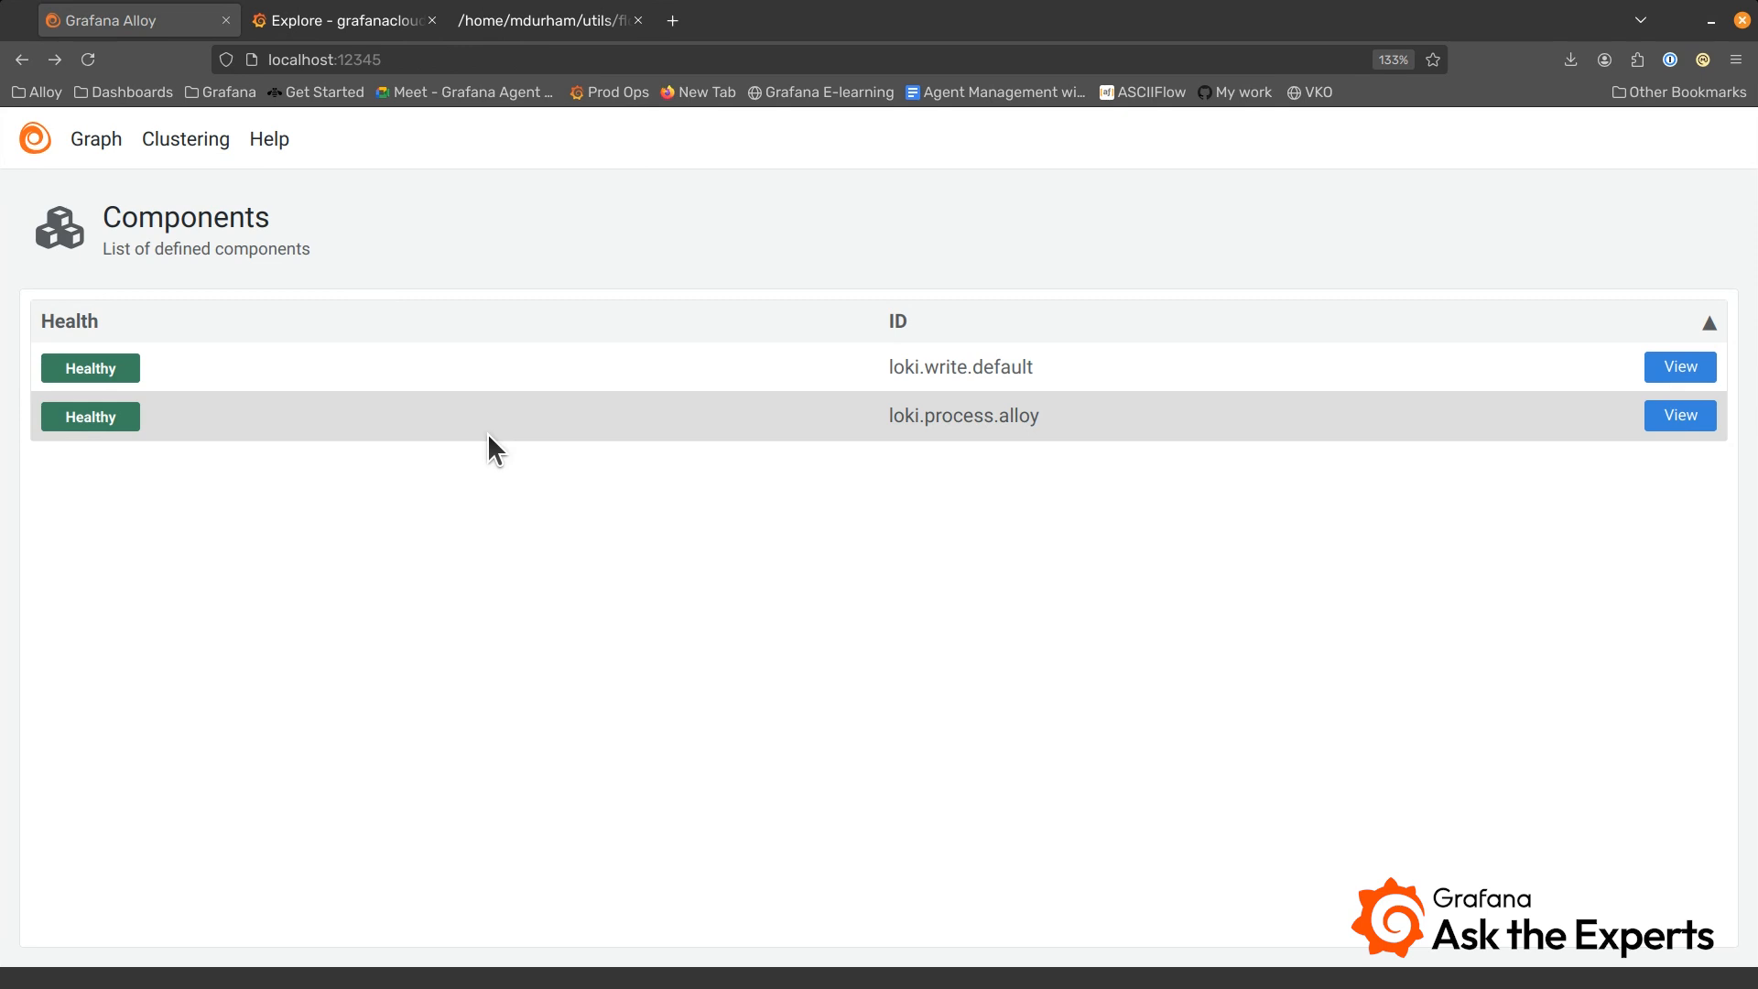
mouse_move(1288, 401)
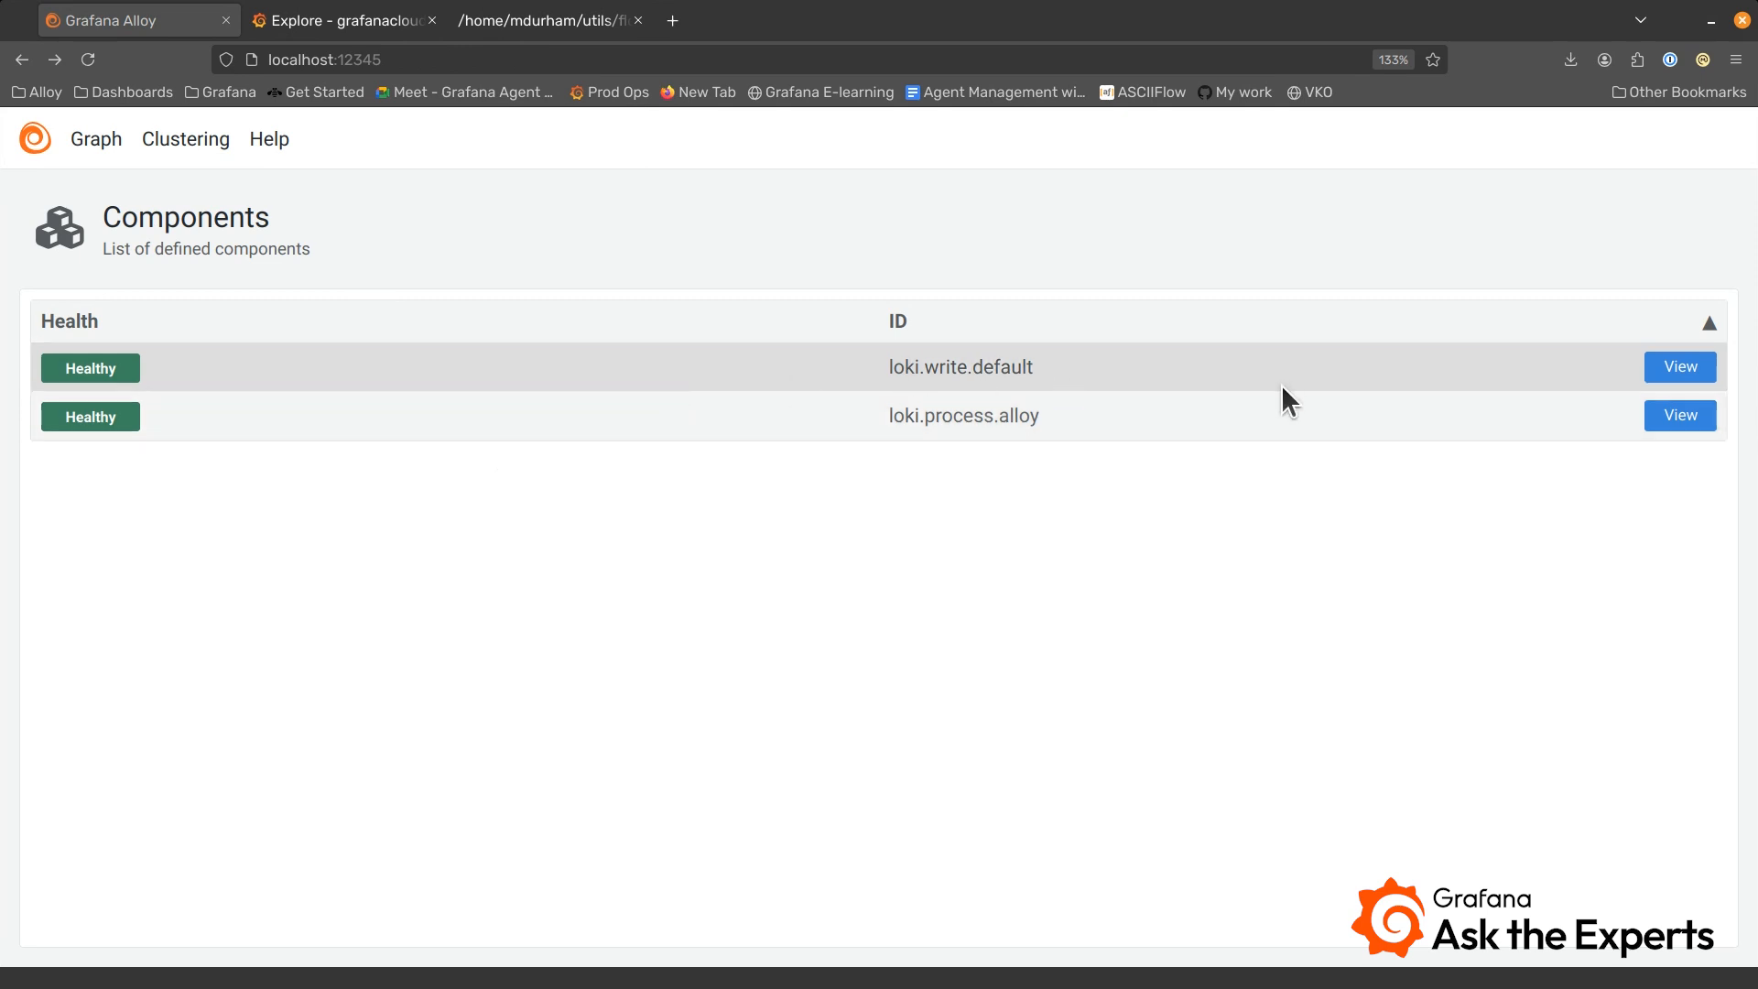
click(1681, 414)
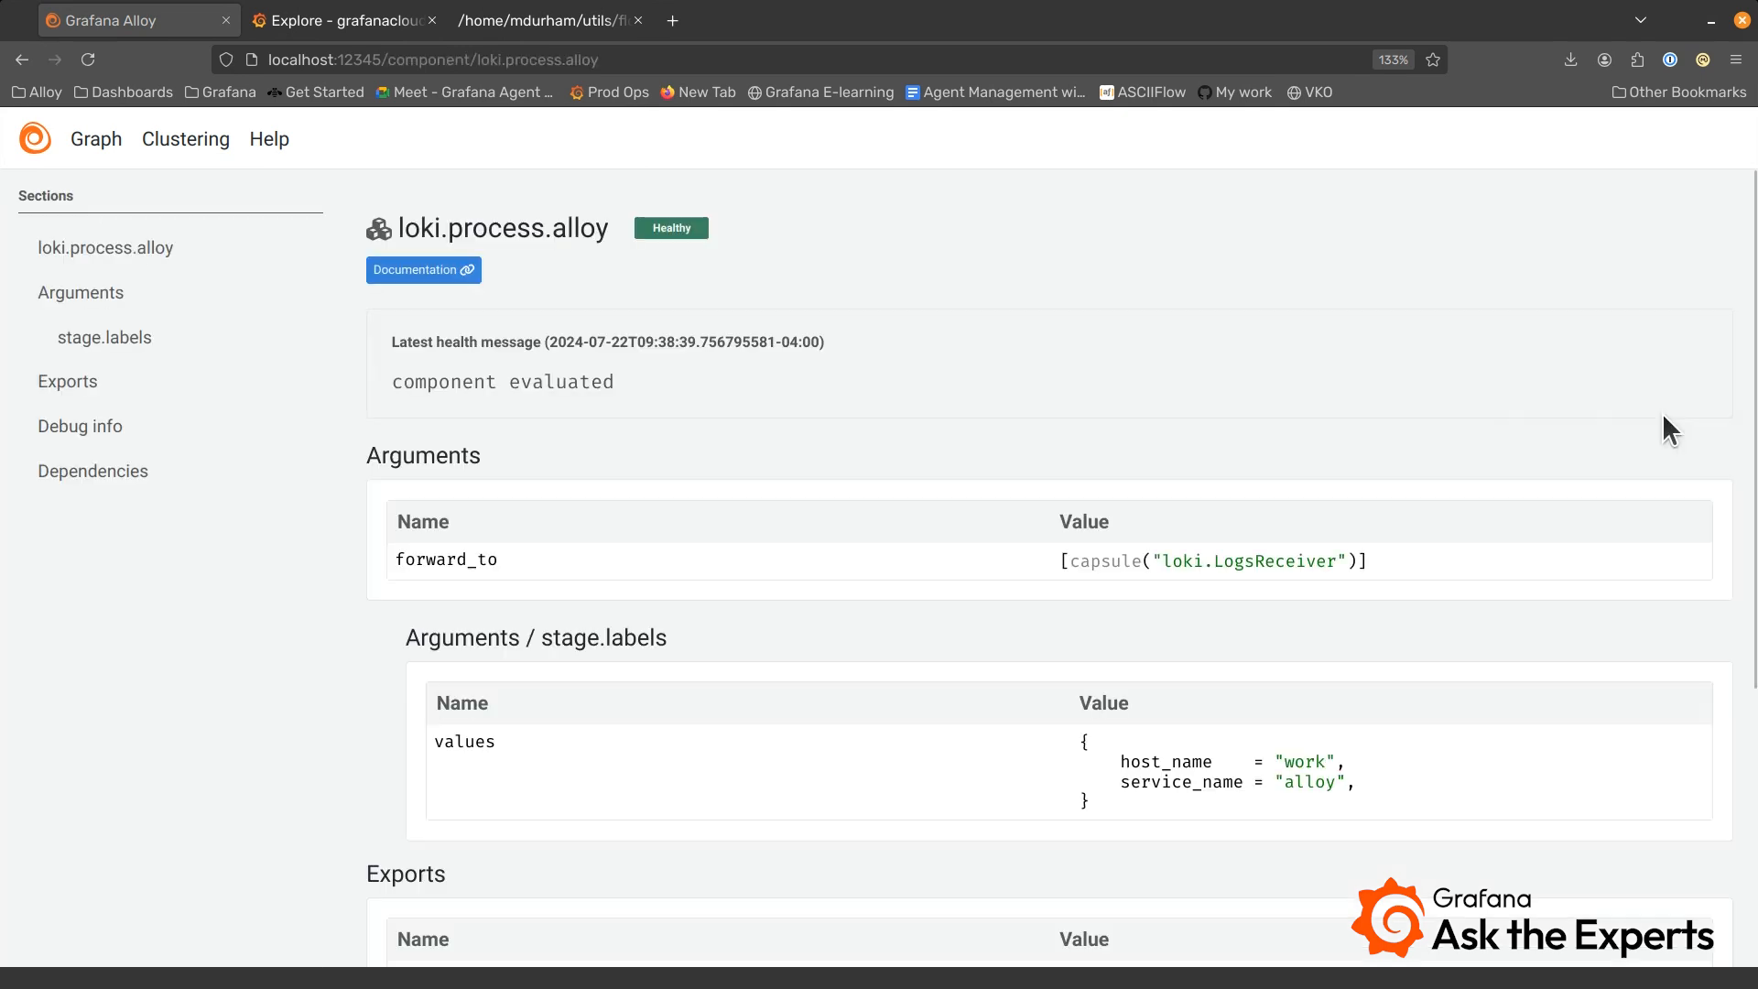
mouse_move(1319, 612)
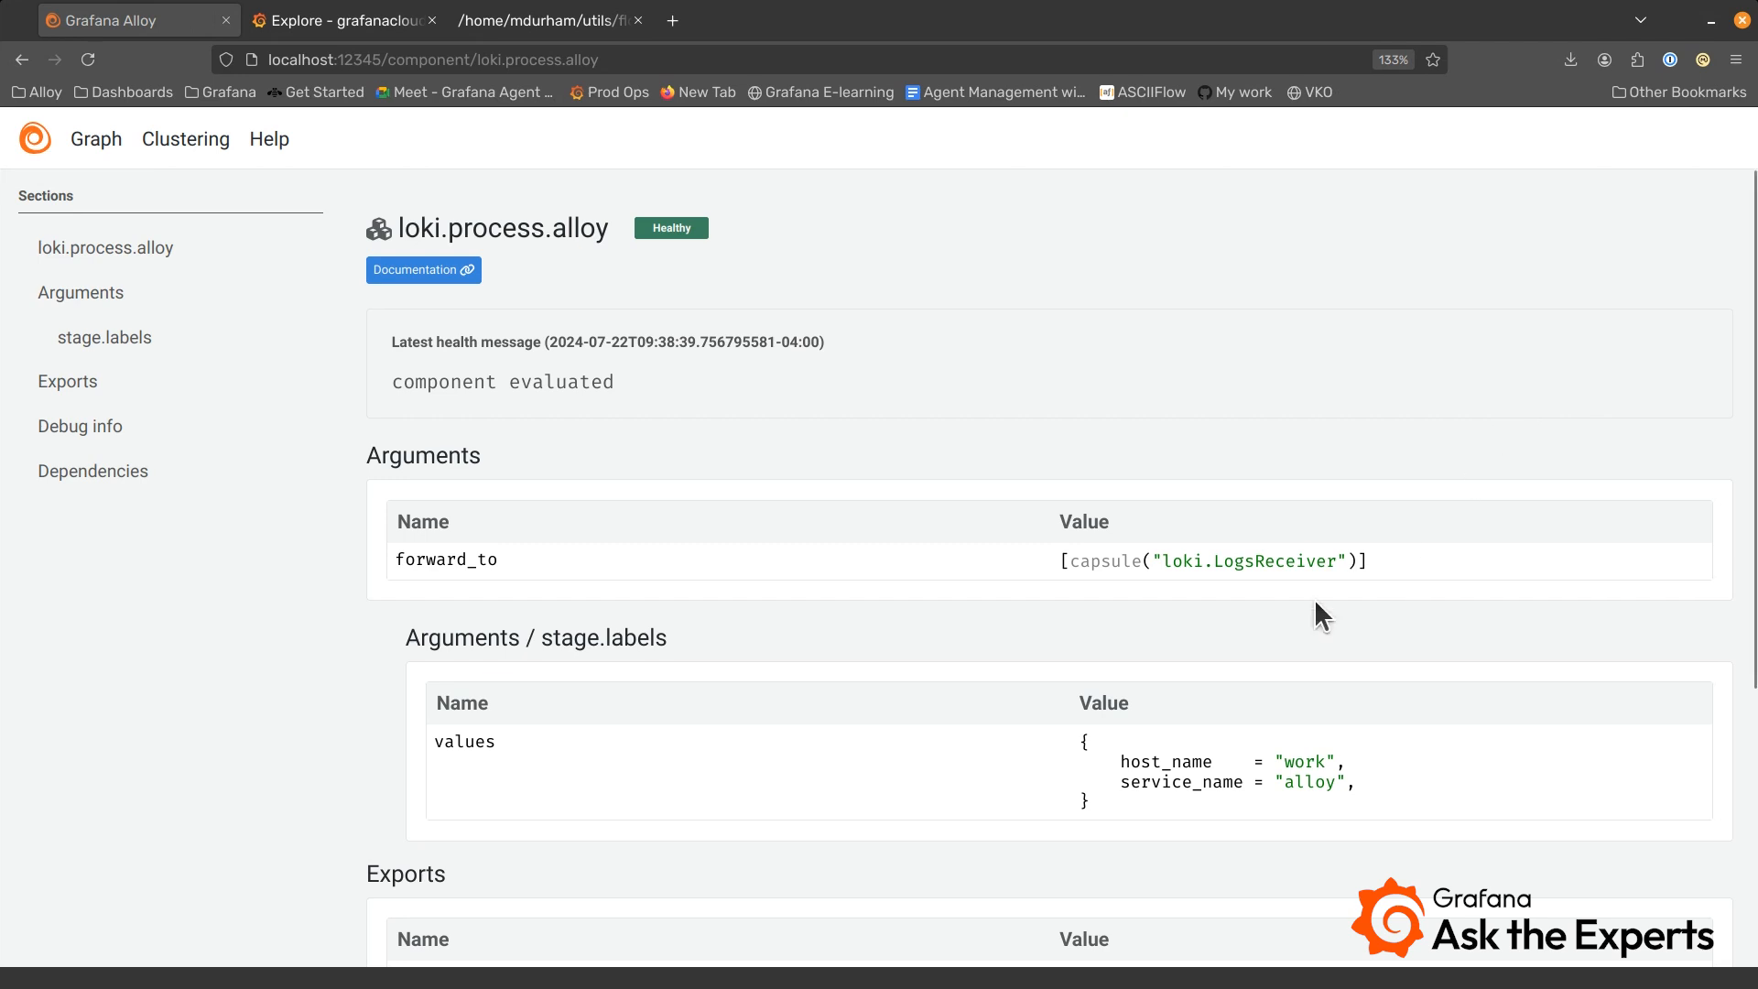
scroll(down, 3)
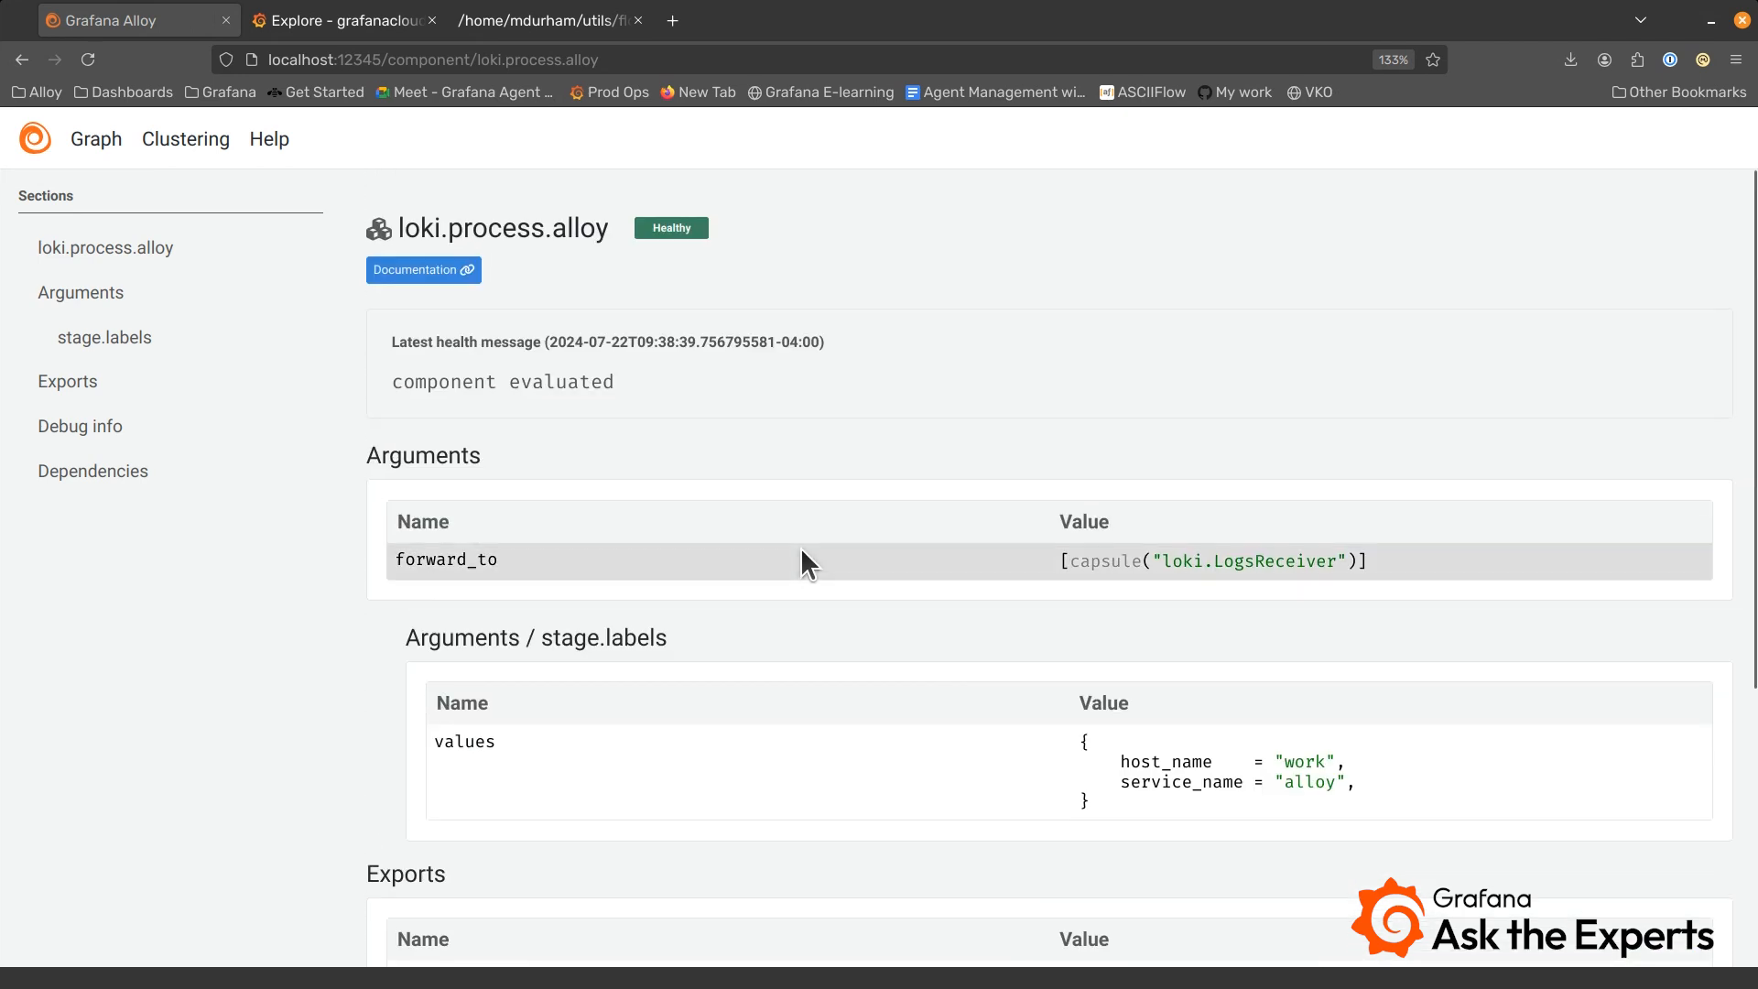
mouse_move(459, 35)
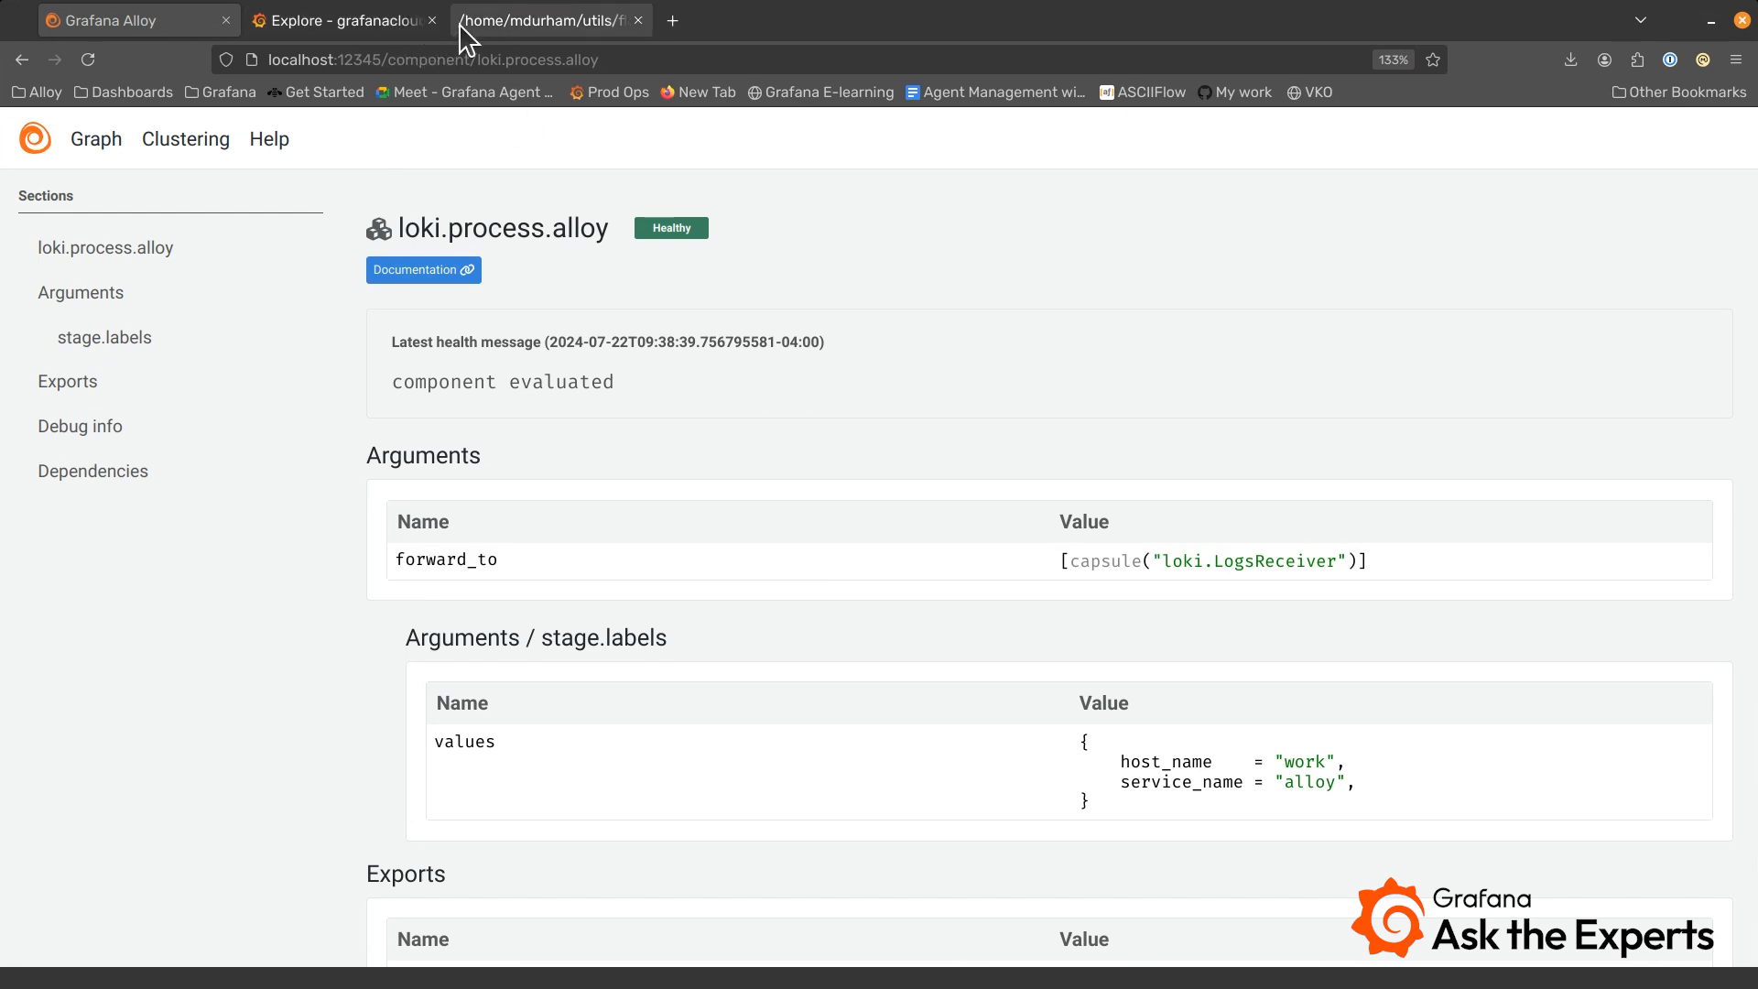
Refresh the Explore query for service_name="alloy" and view the returned Alloy log lines.
click(341, 20)
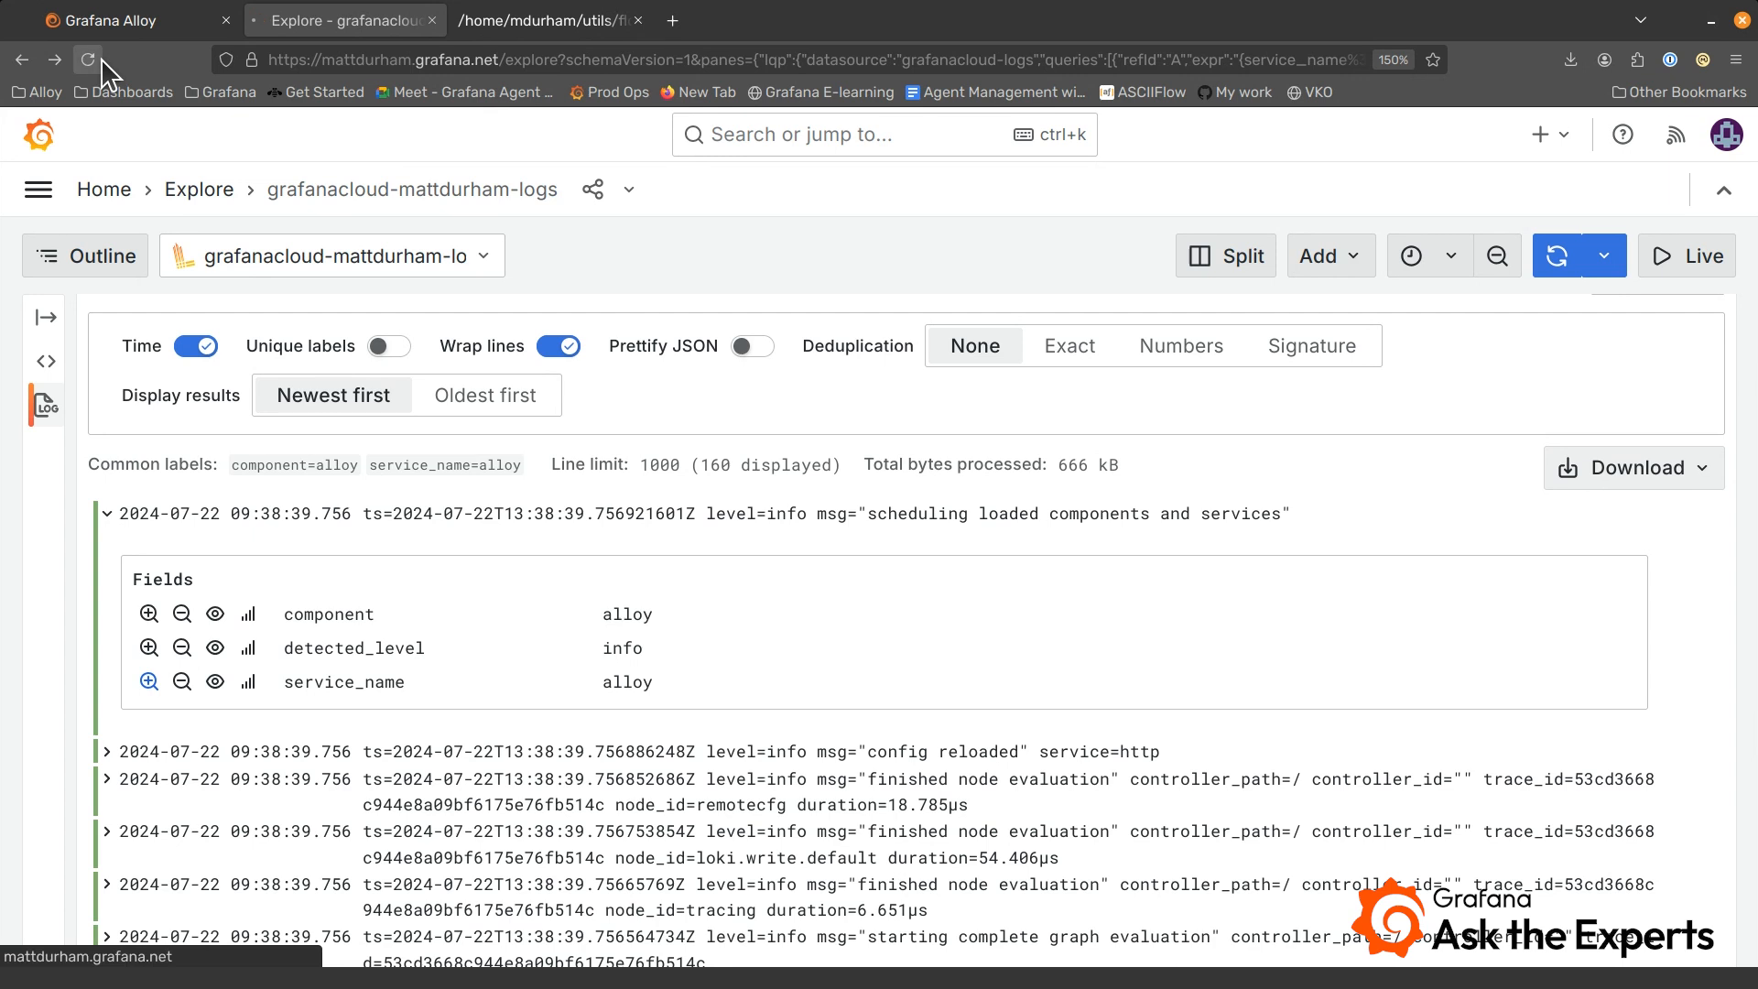
click(88, 58)
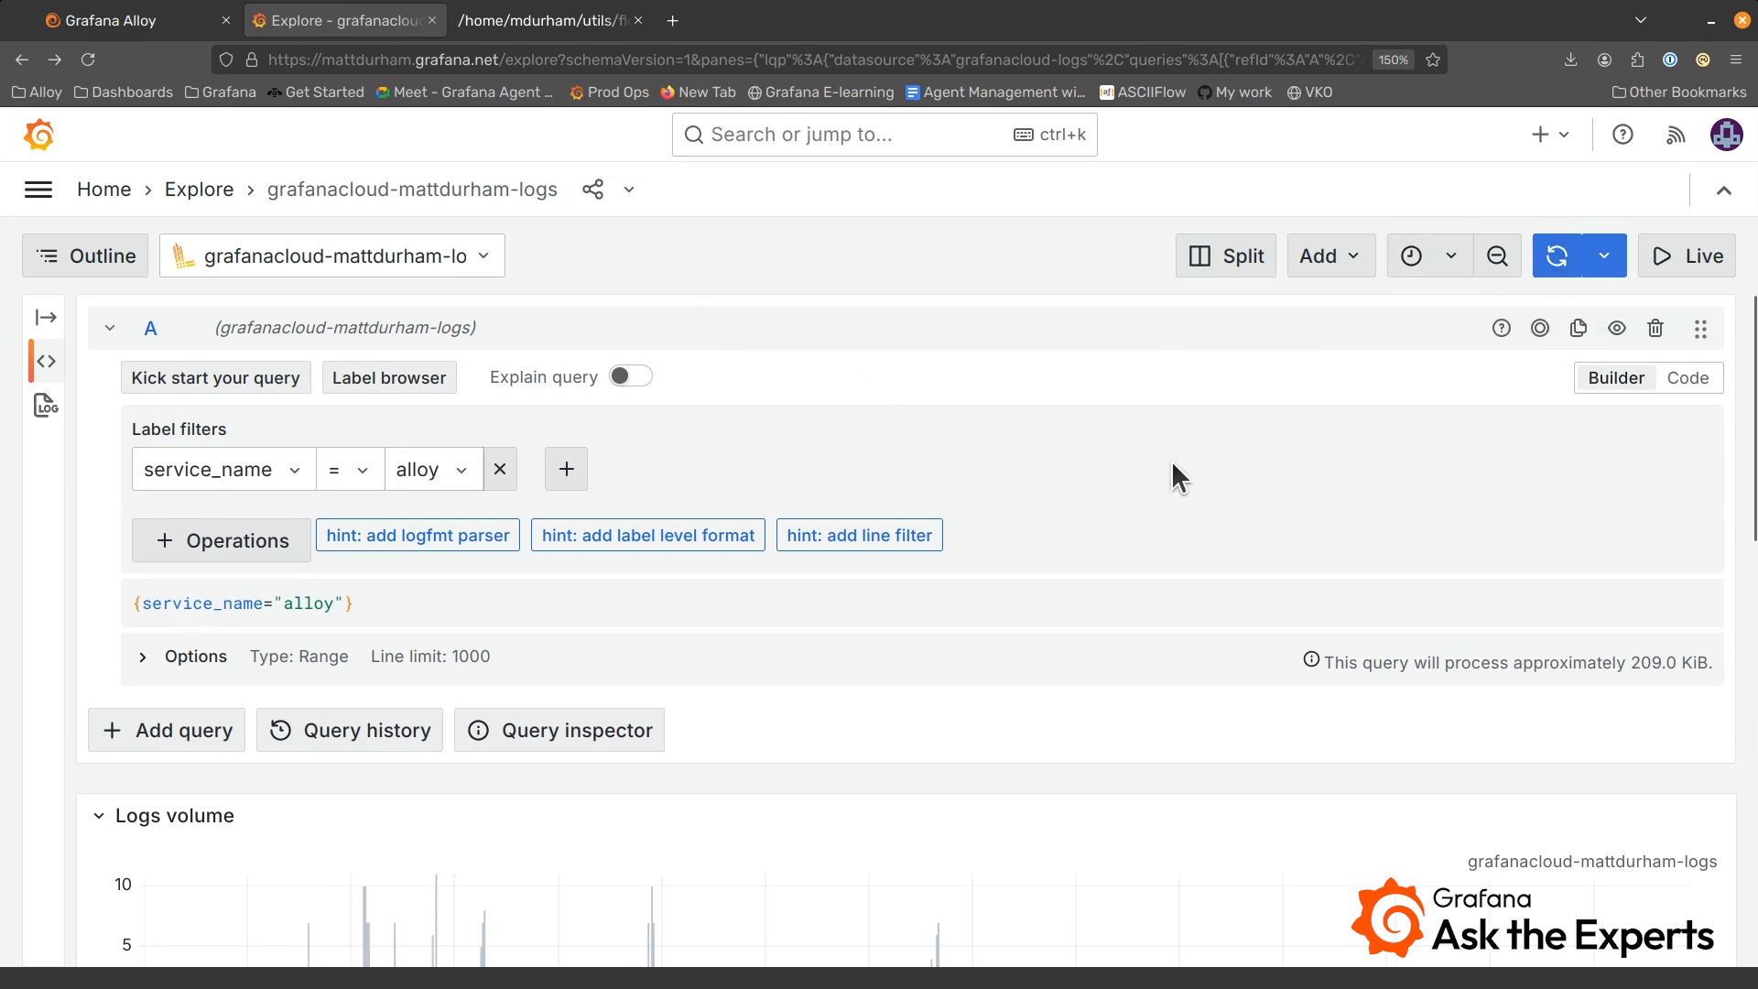
scroll(down, 3)
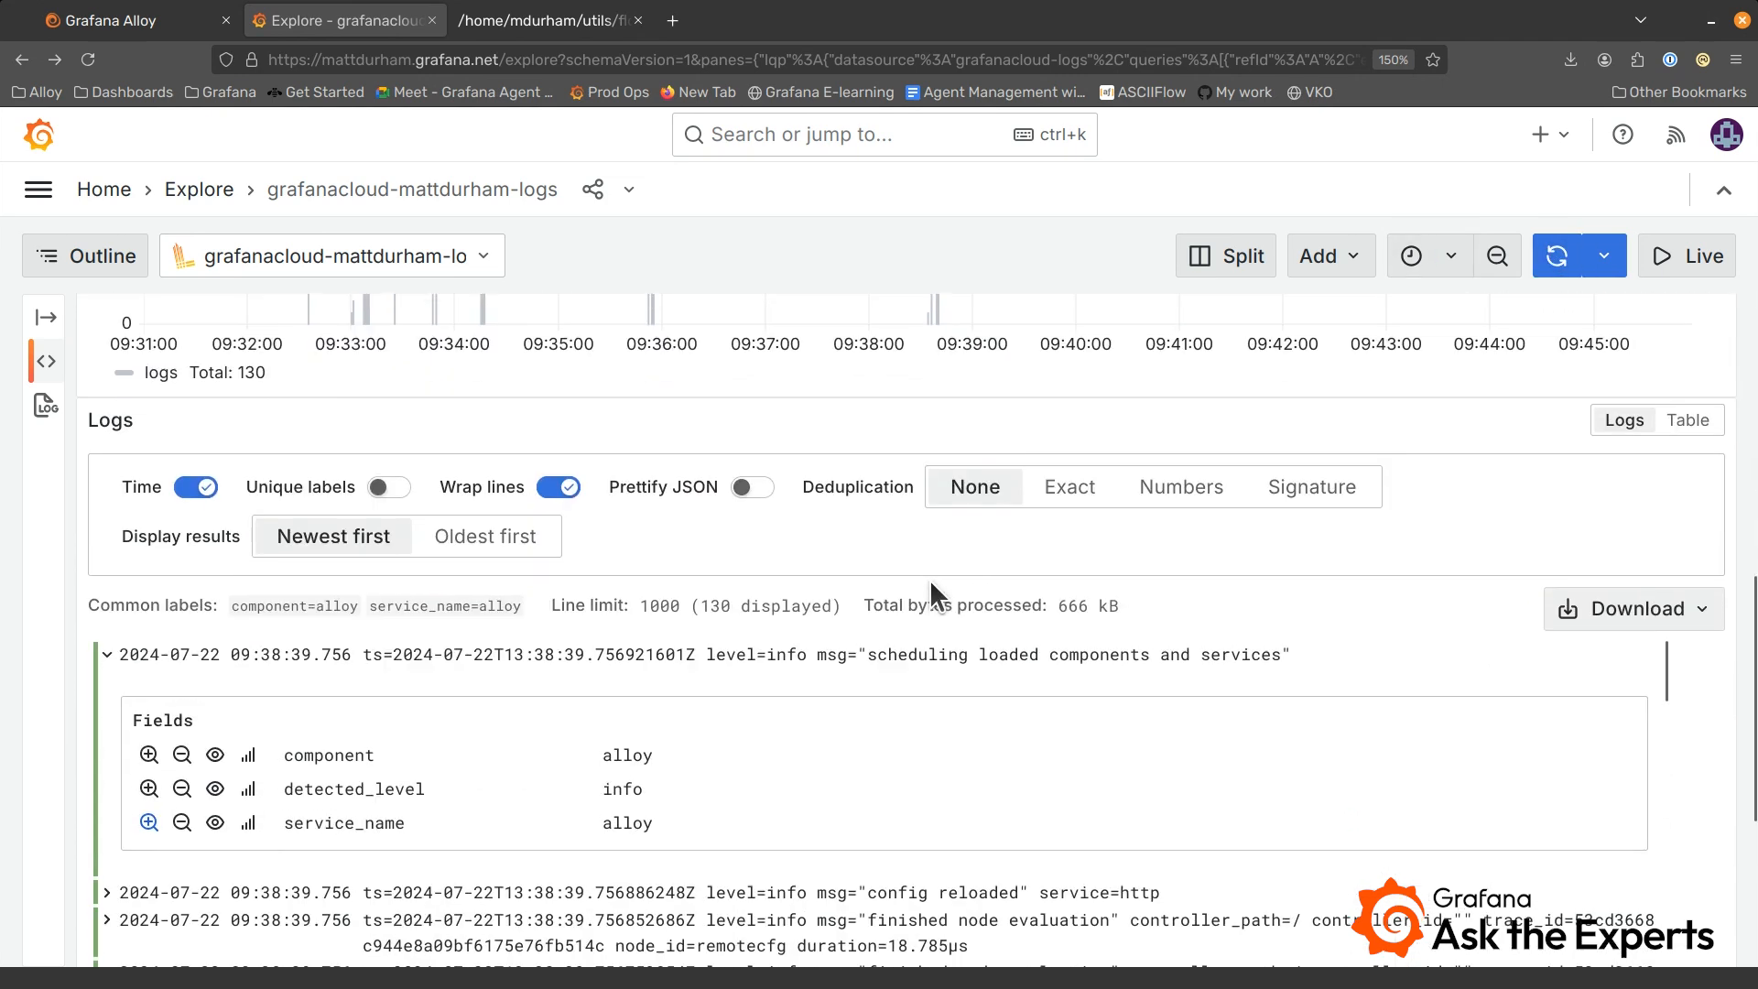